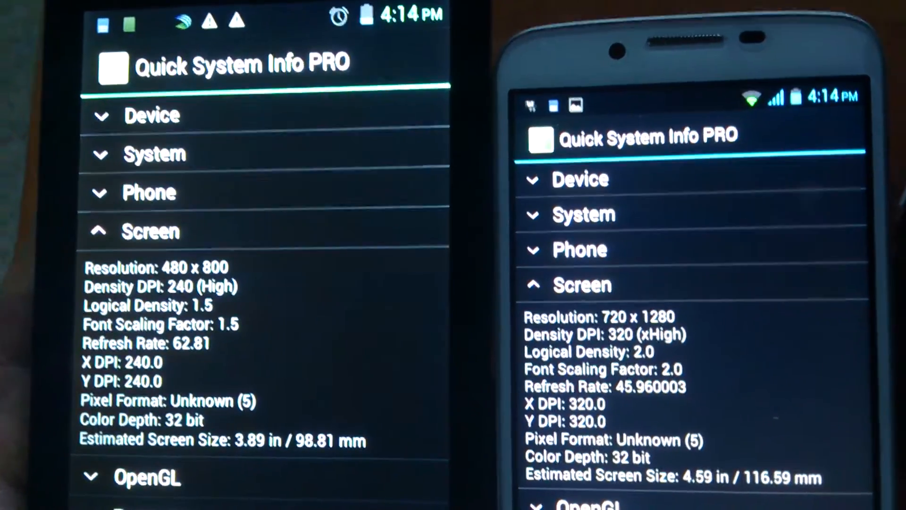
Step: Scroll through the Screen section to compare both phones' display specifications
scroll(down, 3)
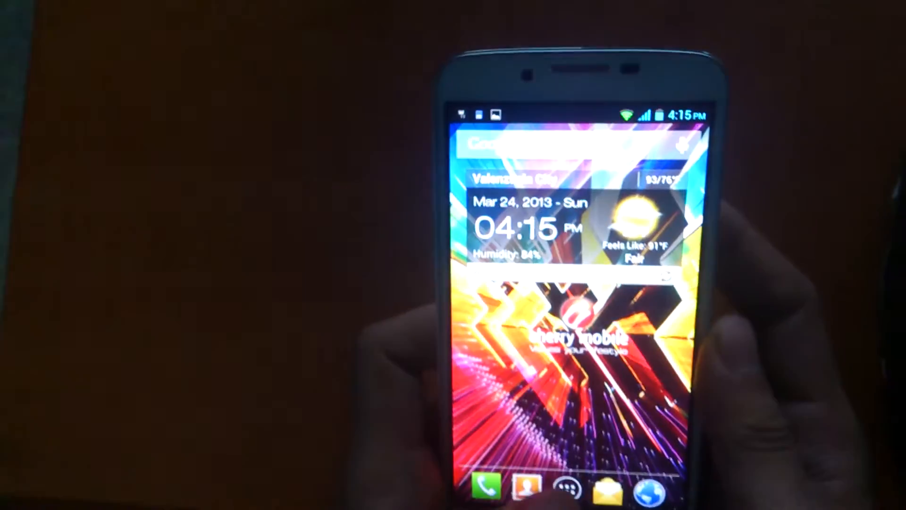
Step: Launch AnTuTu Benchmark, view the 5583 score and test list, then return to apps
click(563, 484)
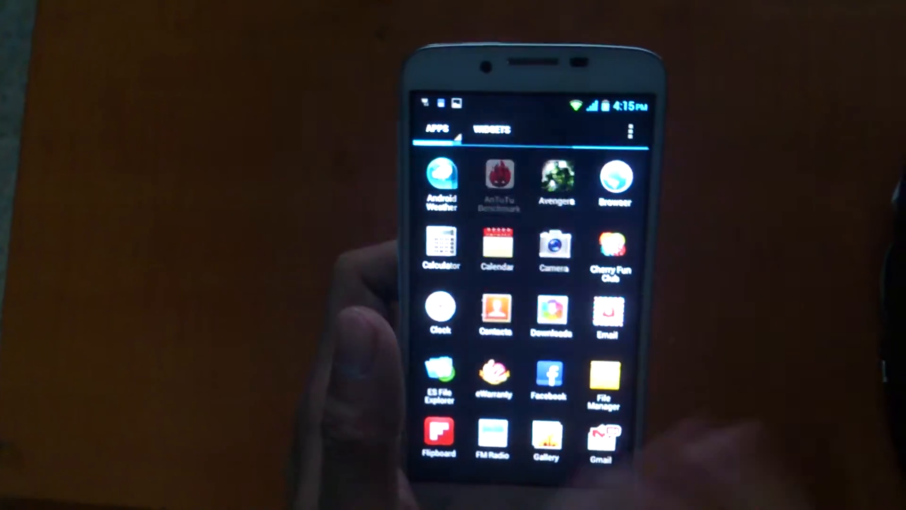
click(499, 179)
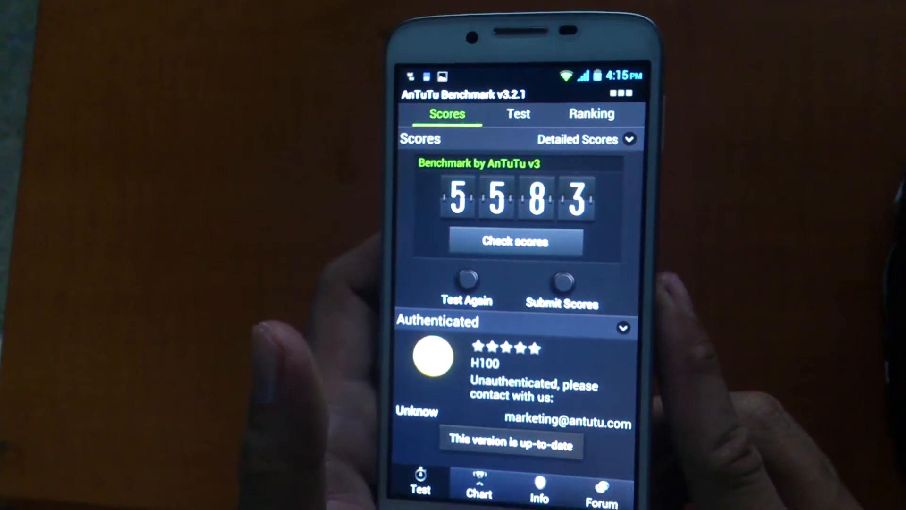
click(518, 113)
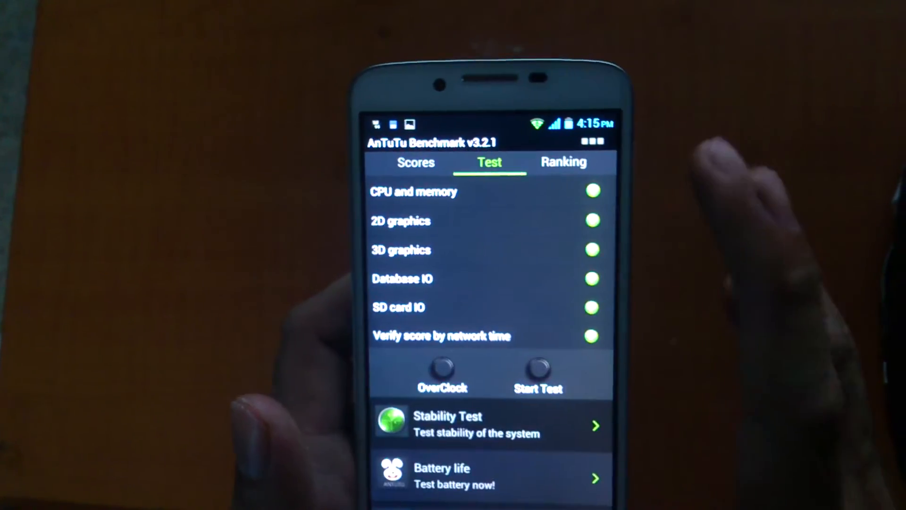
click(537, 370)
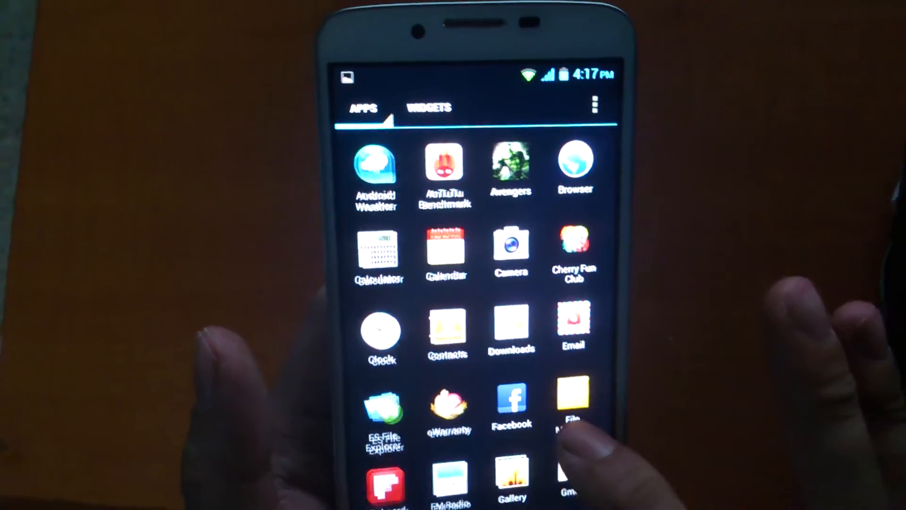
Step: Browse the remaining app drawer pages and open the Phone app's call log
scroll(down, 3)
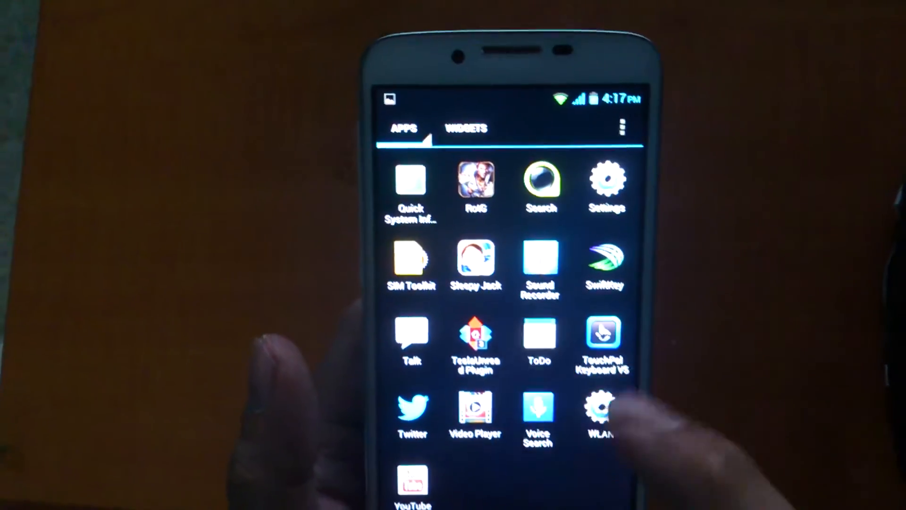
click(537, 332)
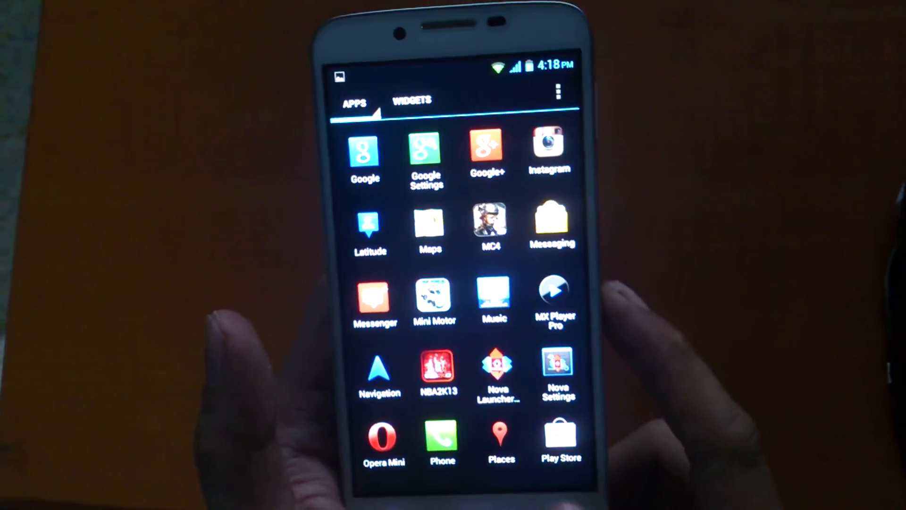
click(442, 440)
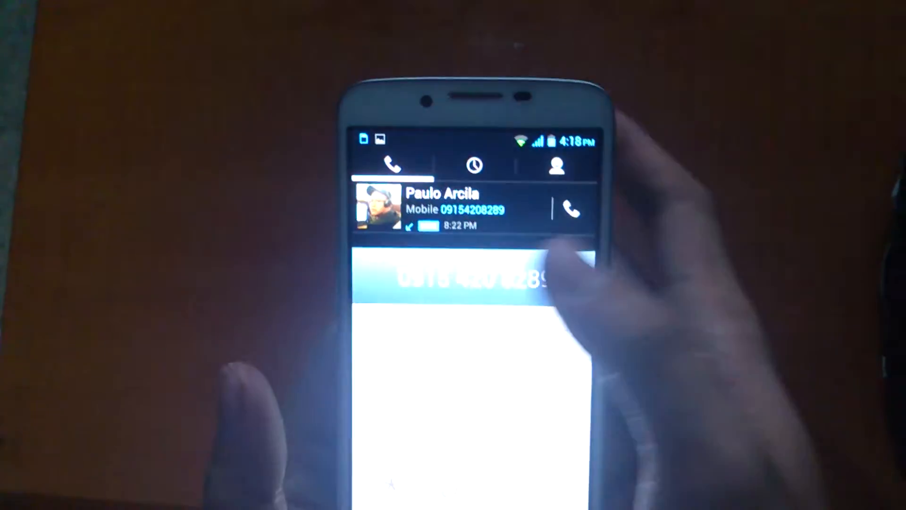
Step: Call the top number in the call log, then end the call
click(570, 210)
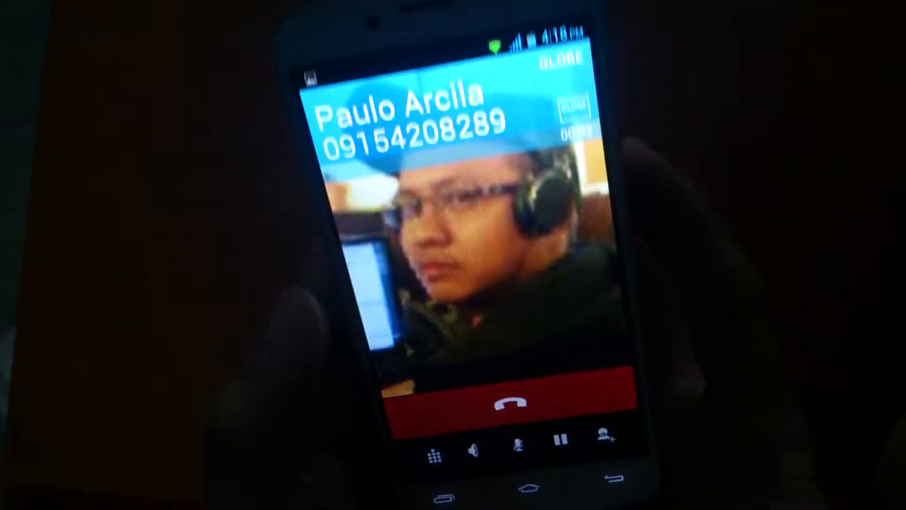
click(509, 402)
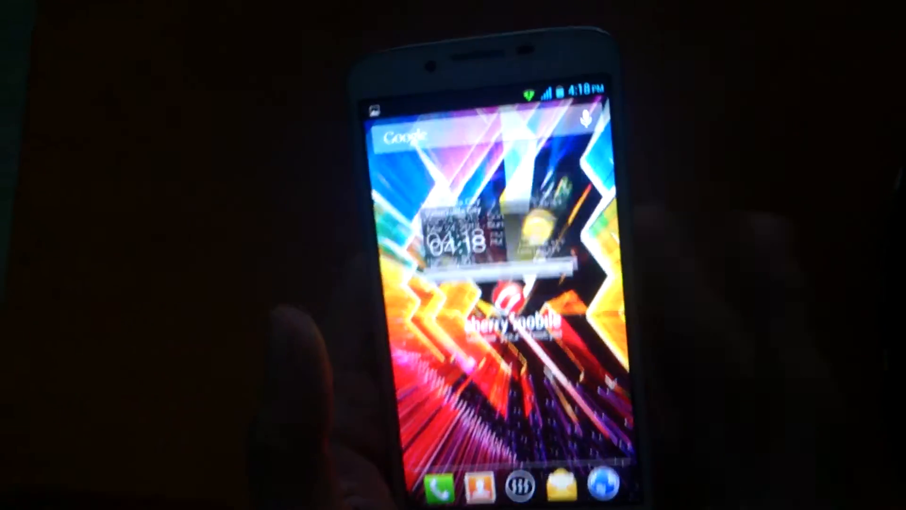
Step: Launch NBA 2K13, view the Thunder vs Heat matchup, then go to the title screen
click(513, 484)
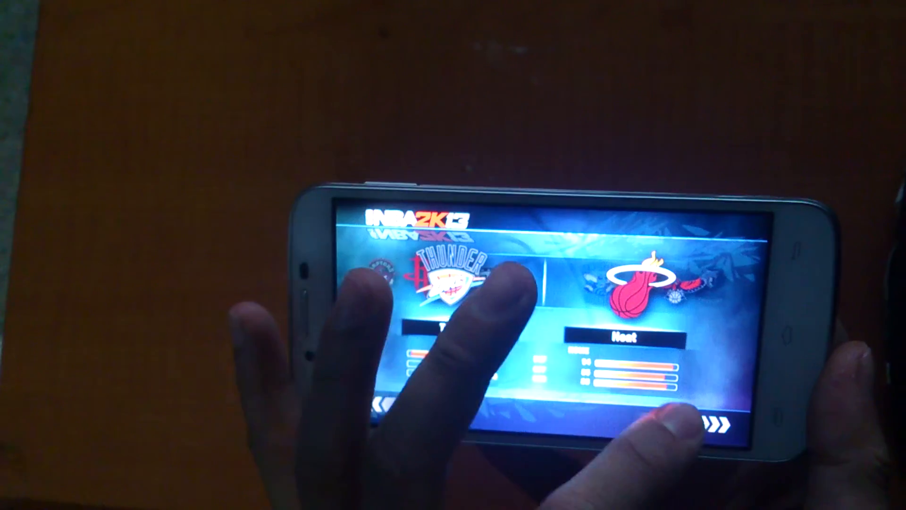
click(724, 419)
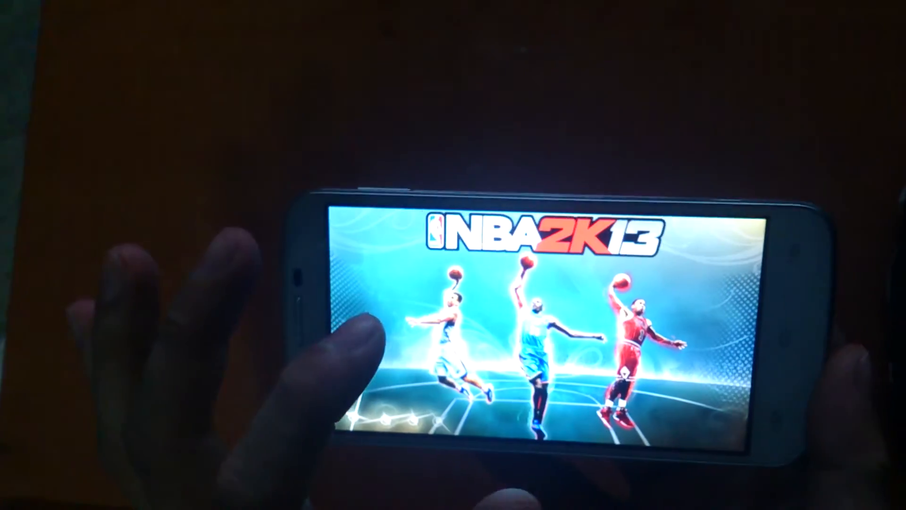